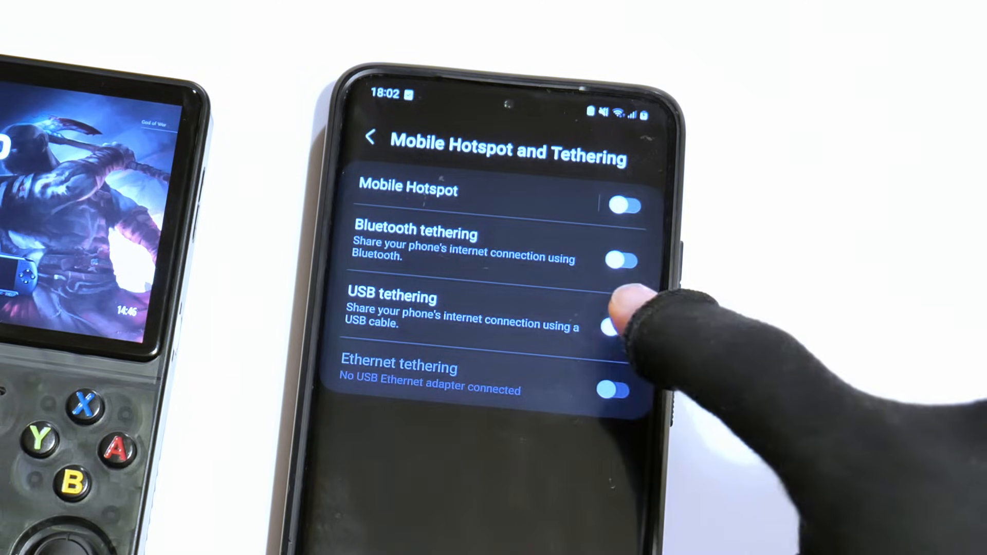
Enable USB tethering on the phone, then launch the ArkOS Update option on the console
left_click(621, 323)
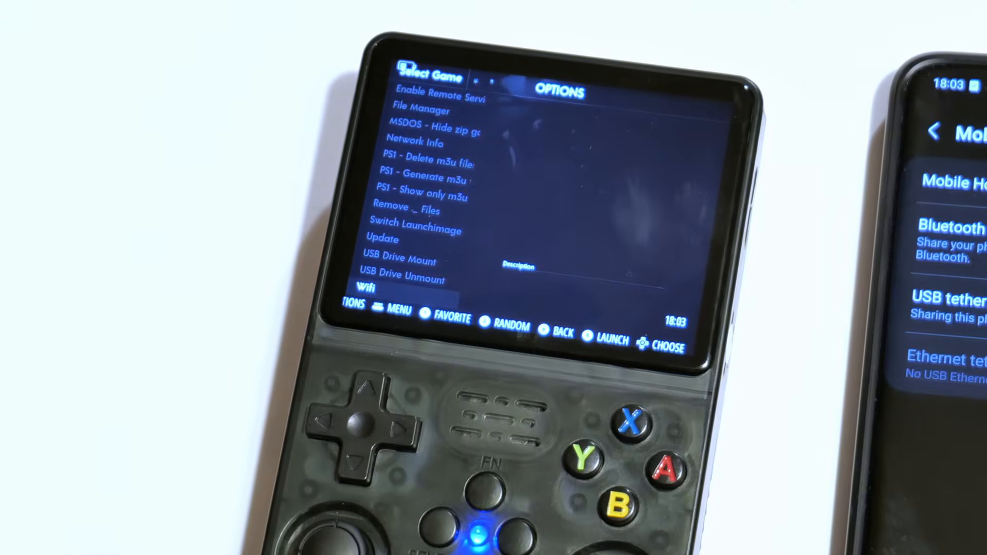
key("Up")
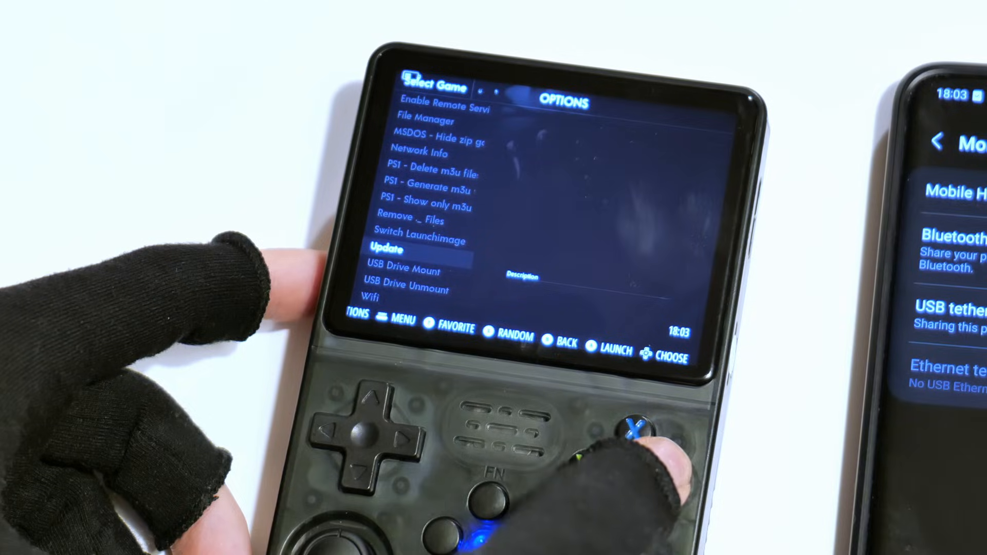
left_click(620, 434)
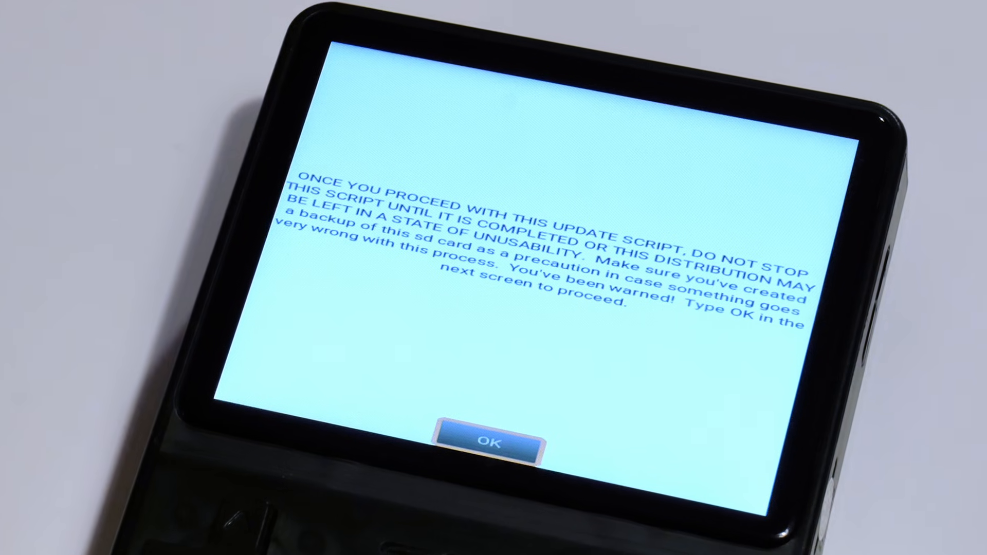
Accept the do-not-interrupt warning so the update script starts downloading from GitHub
left_click(486, 439)
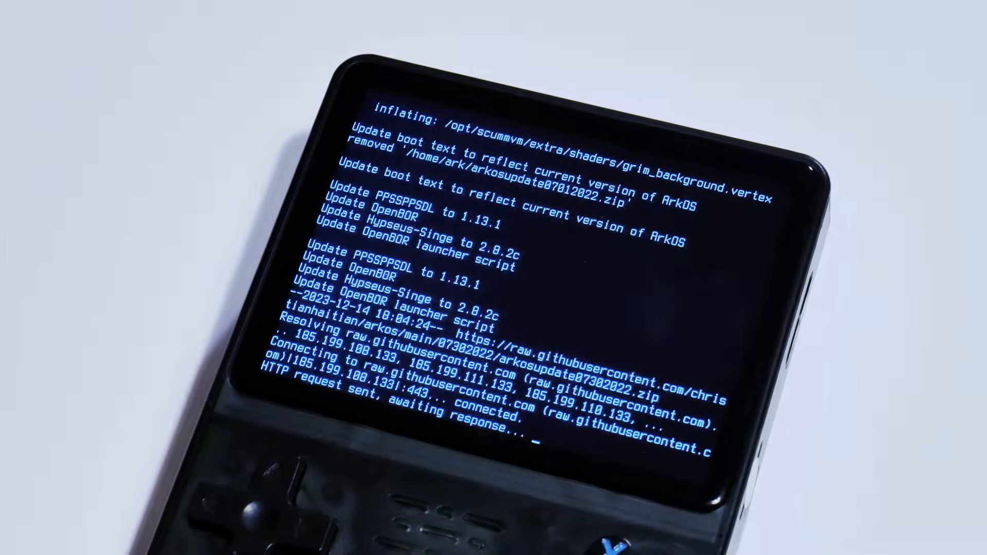